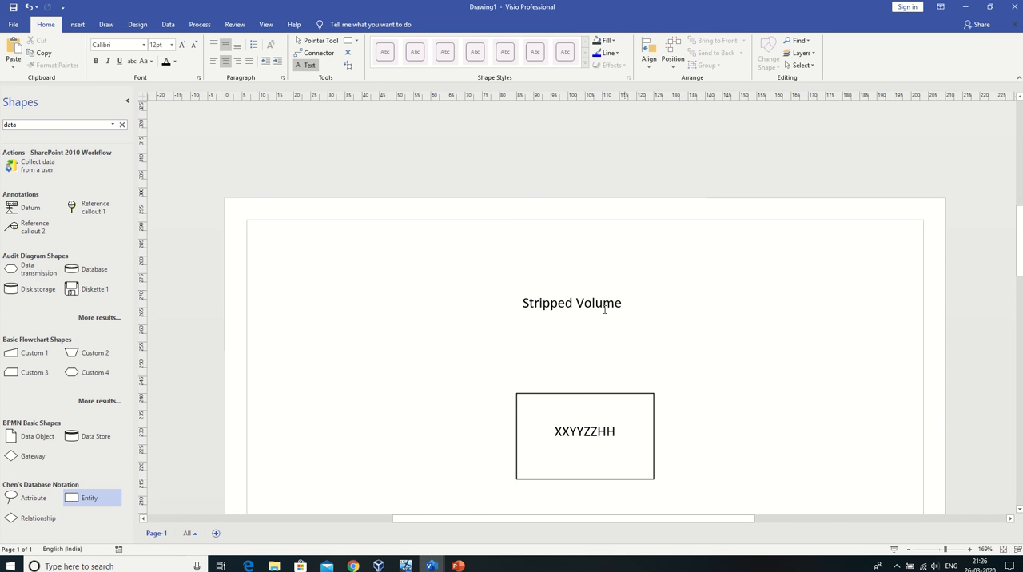
Step: Sign in to the DNS virtual machine as Administrator via Ctrl+Alt+Delete
scroll("down", 3)
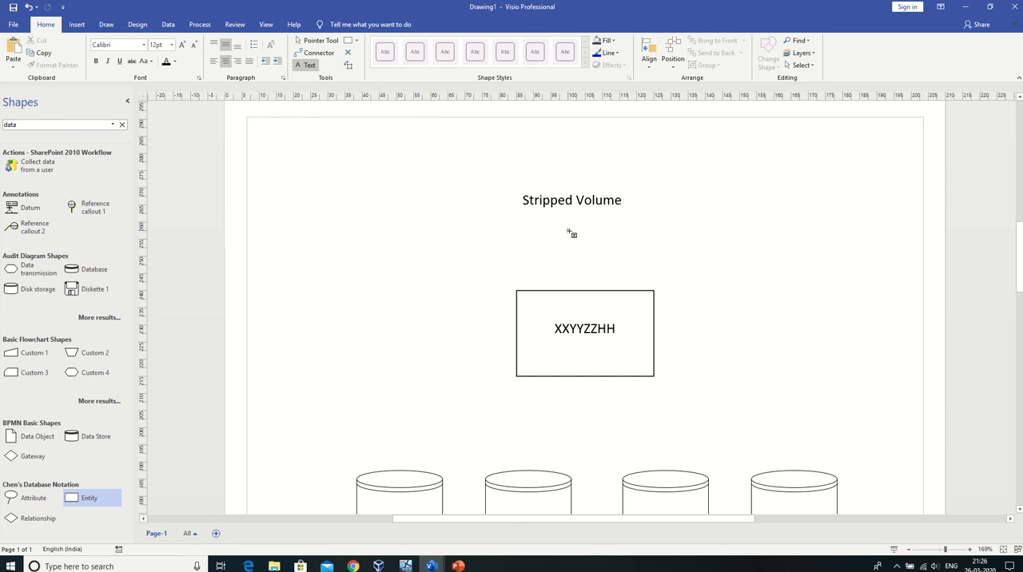
scroll("down", 3)
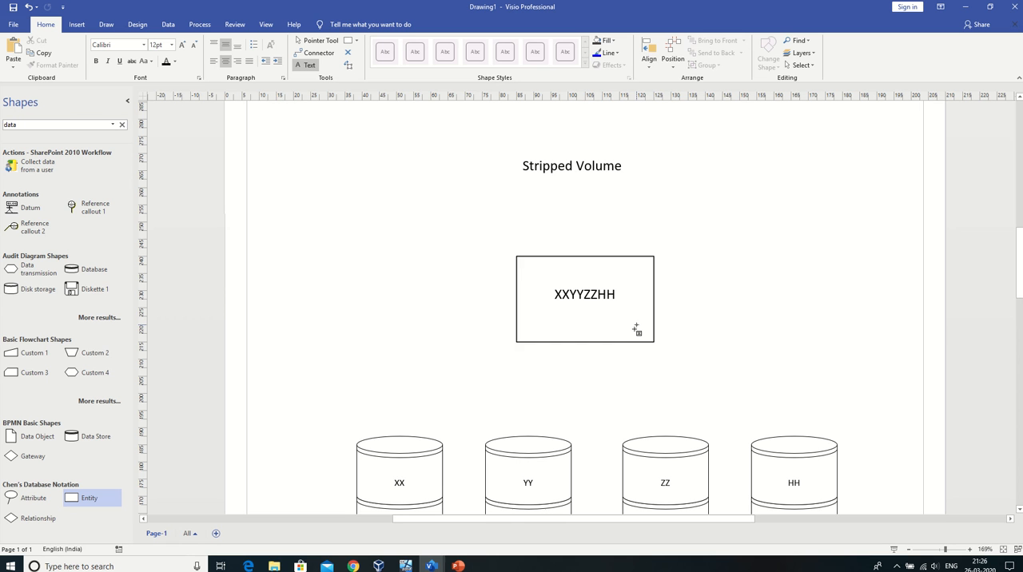
mouse_move(636, 332)
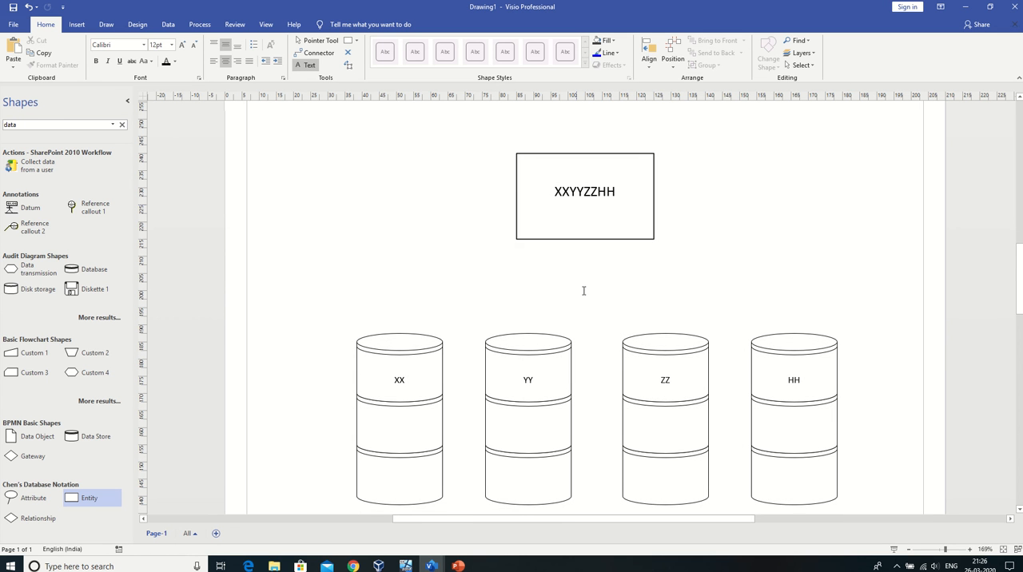
mouse_move(781, 382)
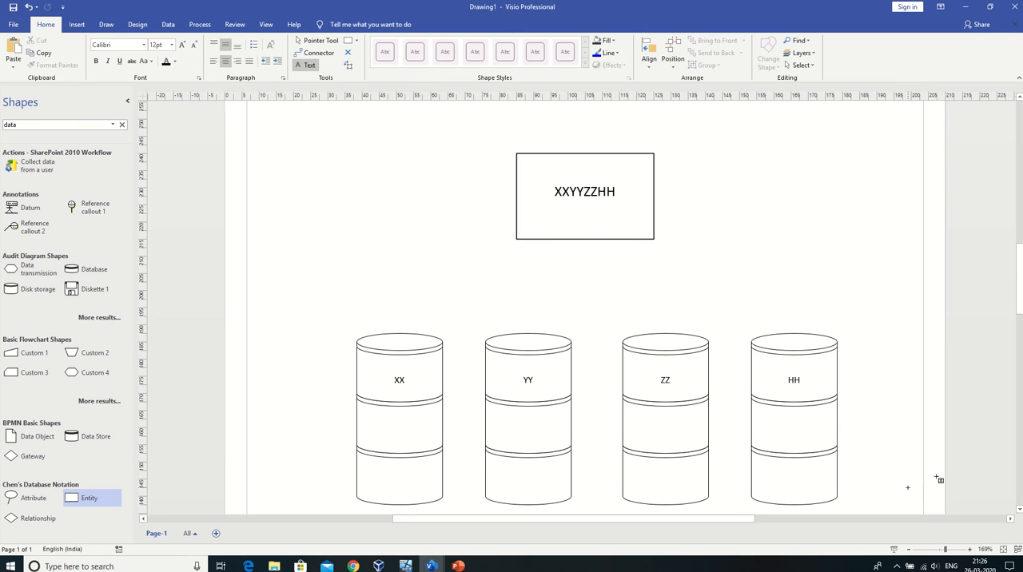
mouse_move(617, 312)
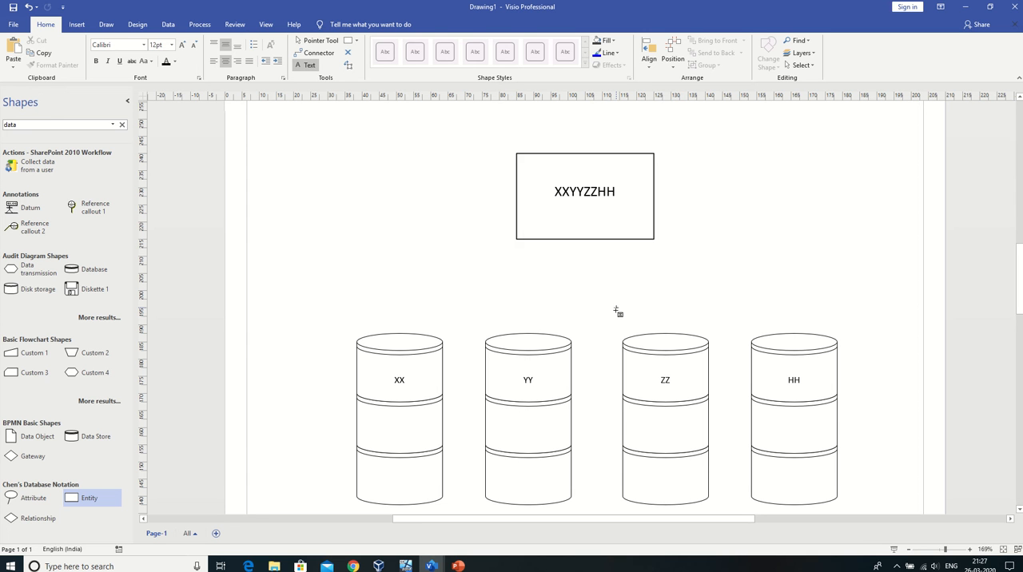
mouse_move(521, 326)
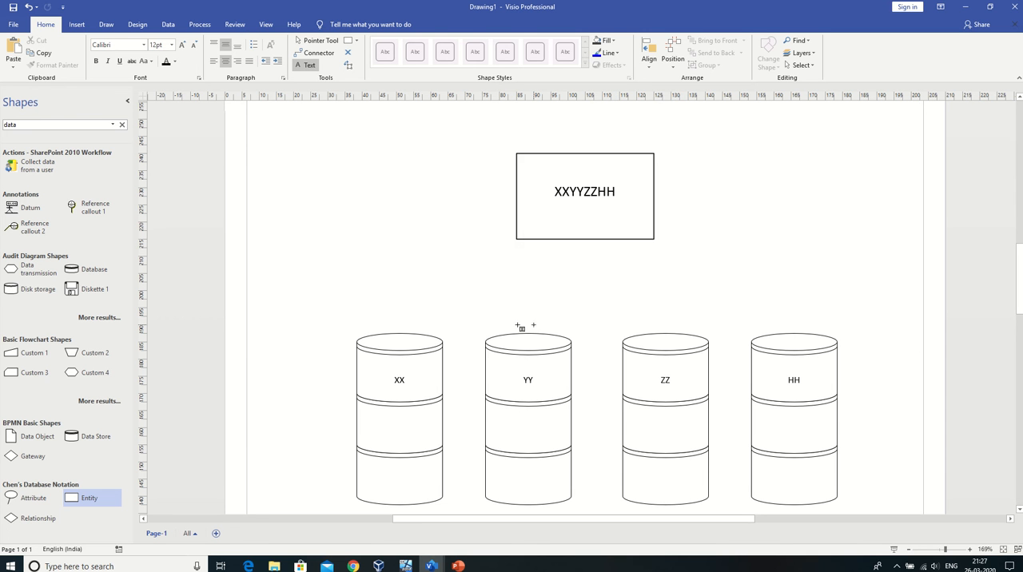
mouse_move(566, 168)
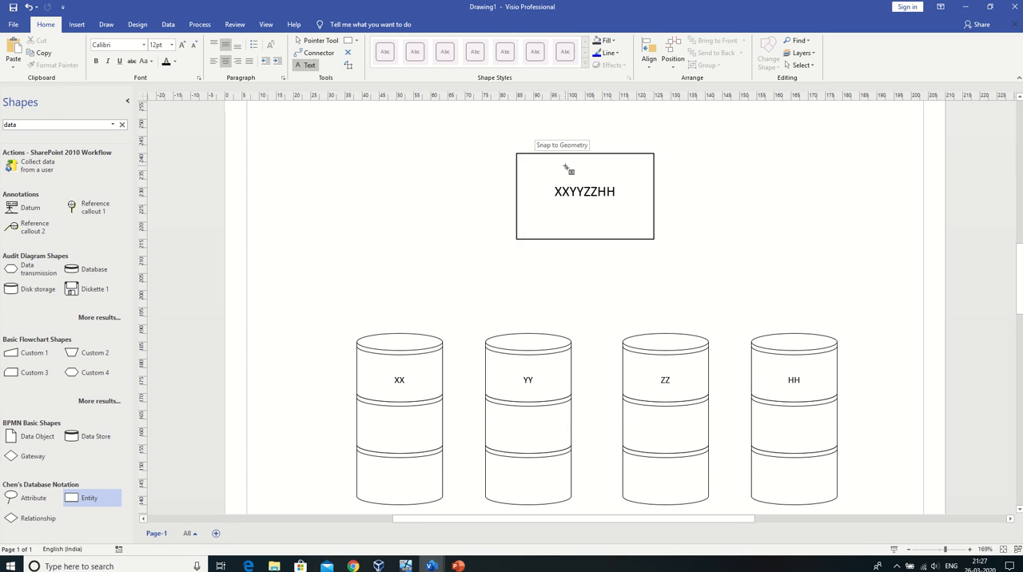
mouse_move(569, 169)
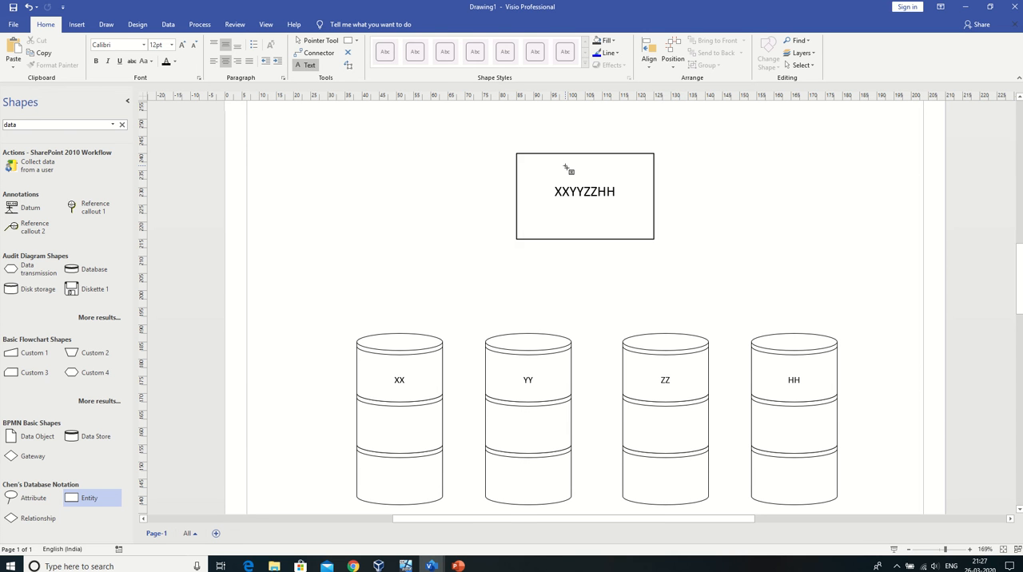
mouse_move(614, 202)
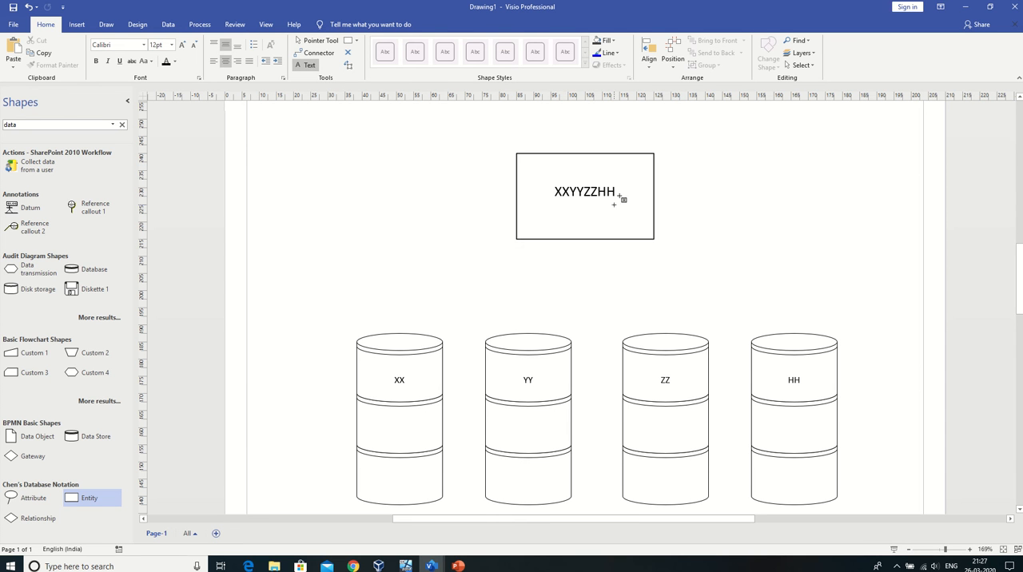
mouse_move(648, 171)
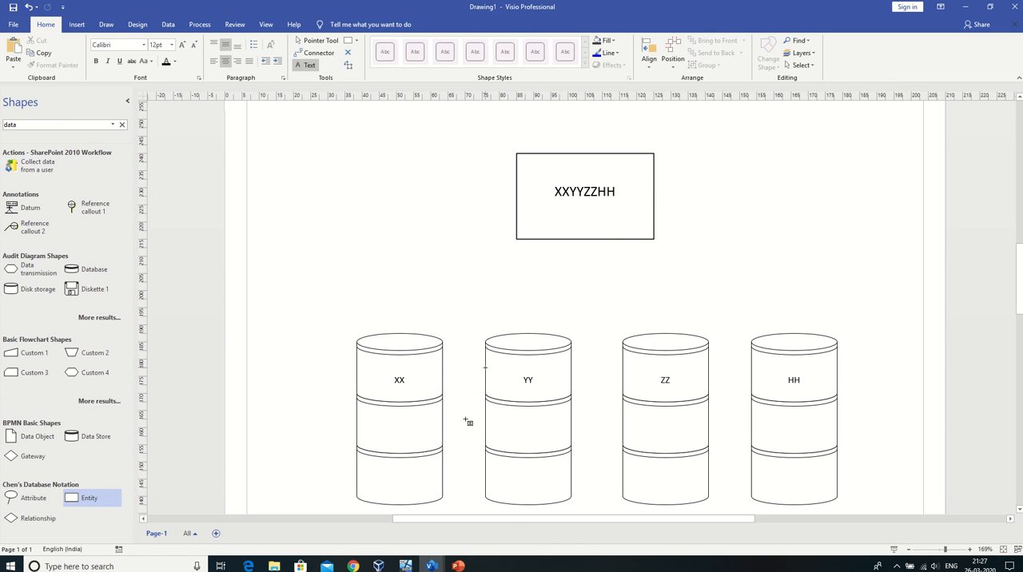
mouse_move(681, 380)
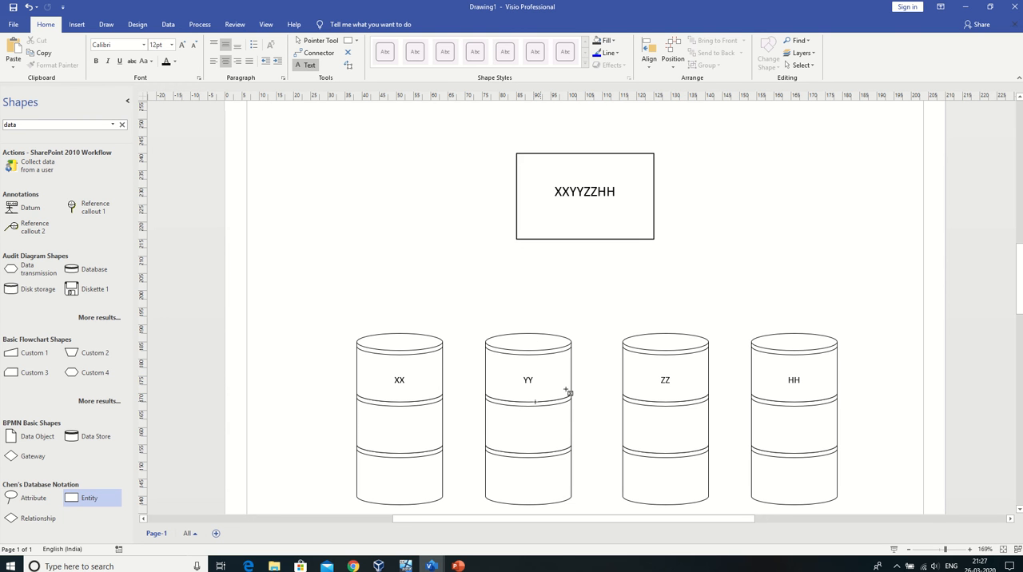
mouse_move(547, 371)
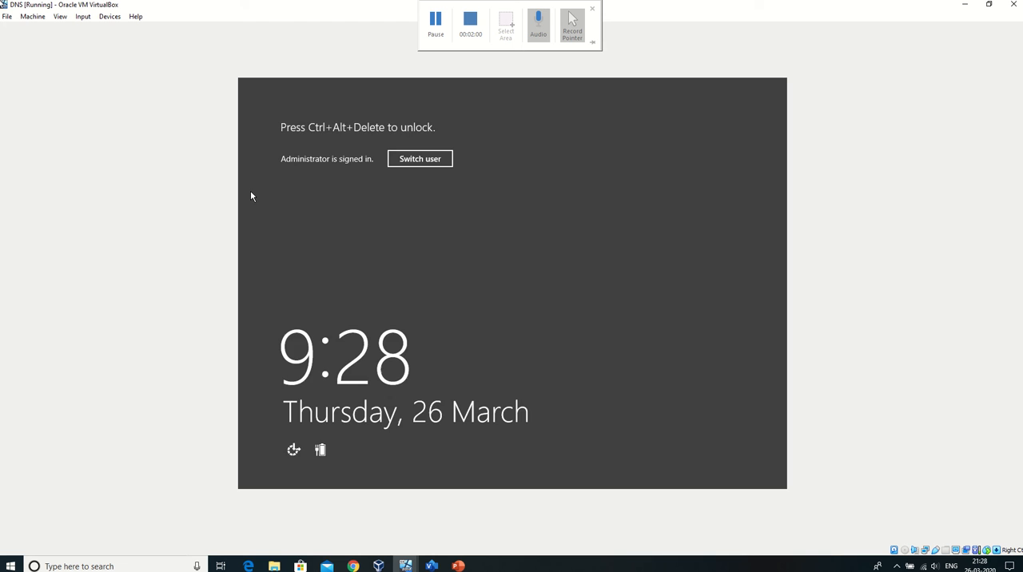
key("ctrl+alt+delete")
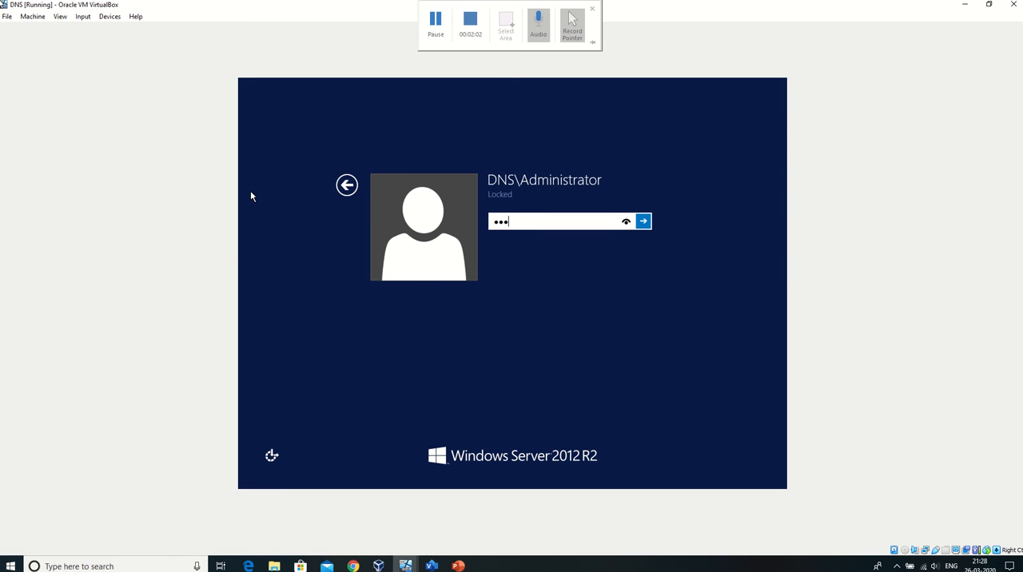
left_click(643, 221)
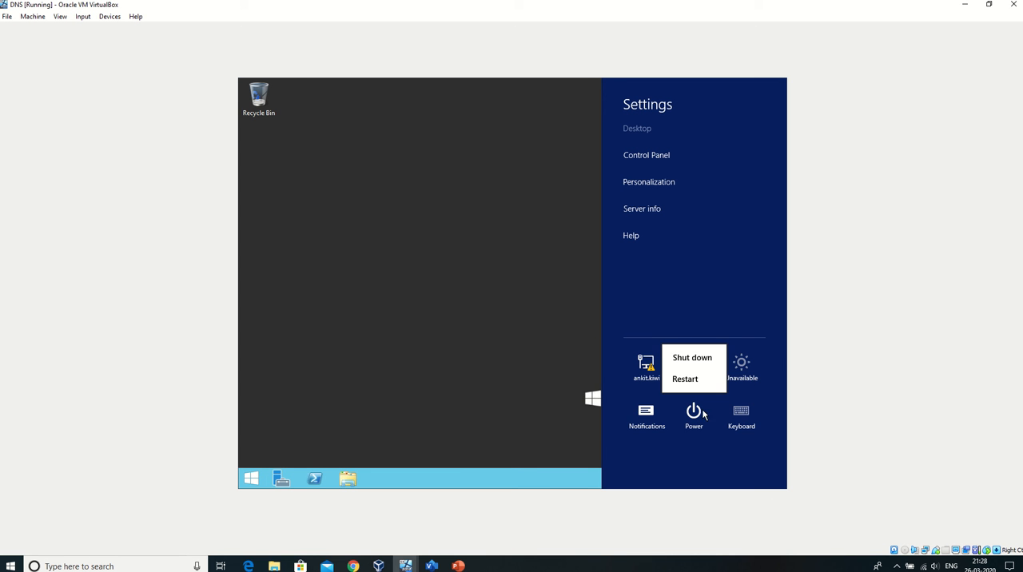
Step: Shut down the DNS machine, confirming the shutdown reason so it shows Powered Off
left_click(692, 358)
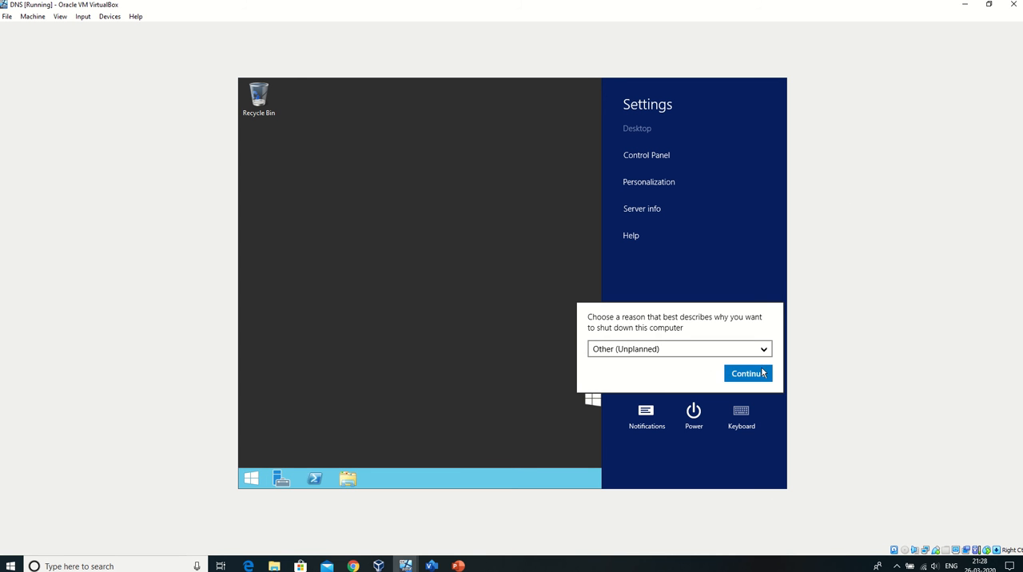
left_click(748, 374)
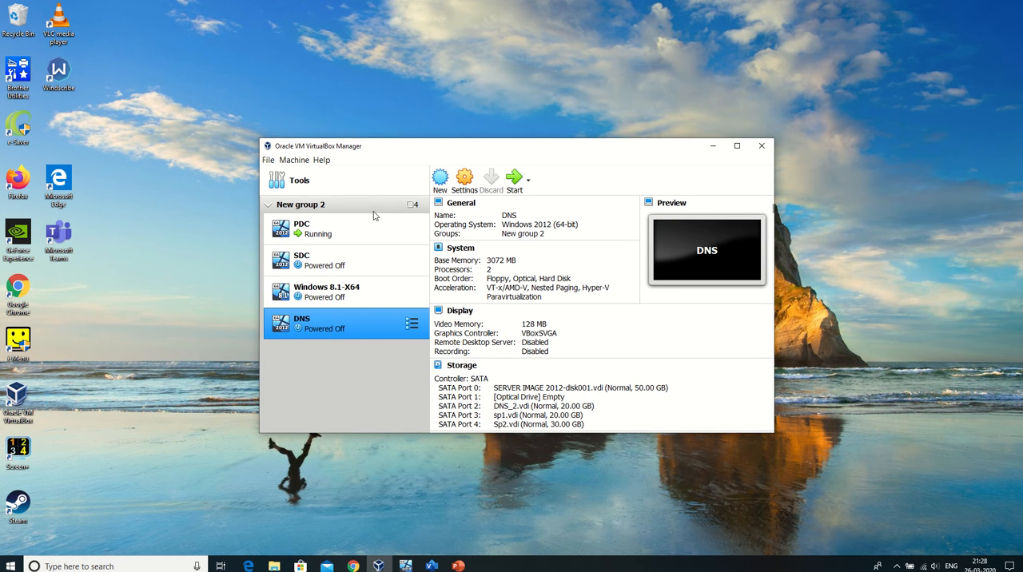
mouse_move(374, 215)
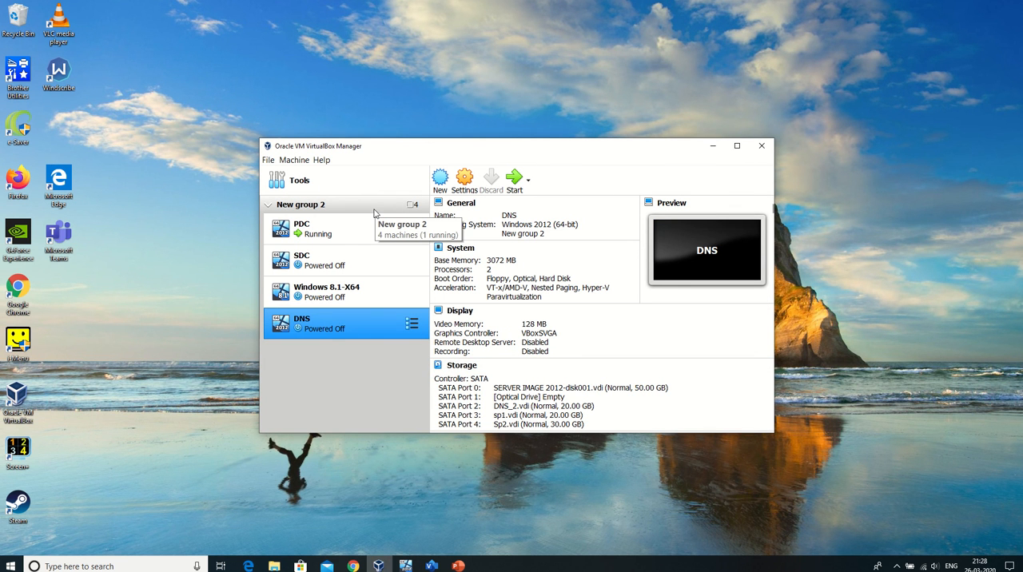
Step: Show the DNS machine's Storage page with its SATA controller and disks
right_click(344, 323)
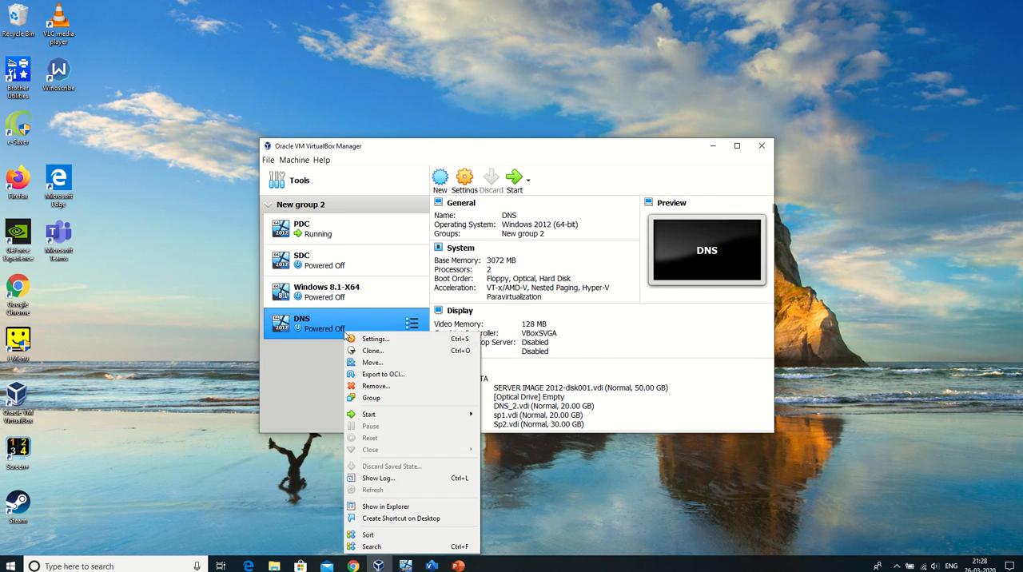
left_click(376, 338)
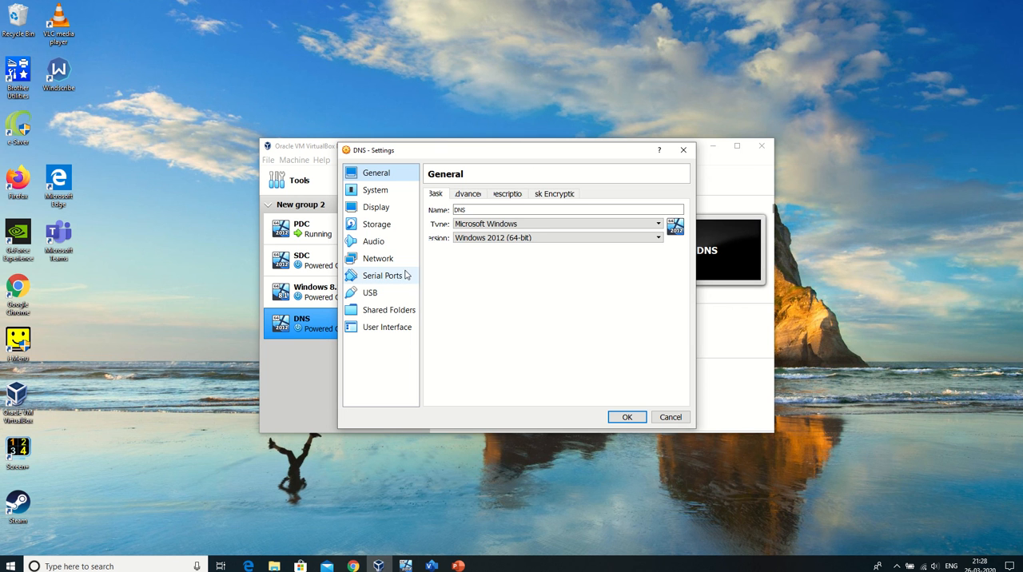
left_click(377, 224)
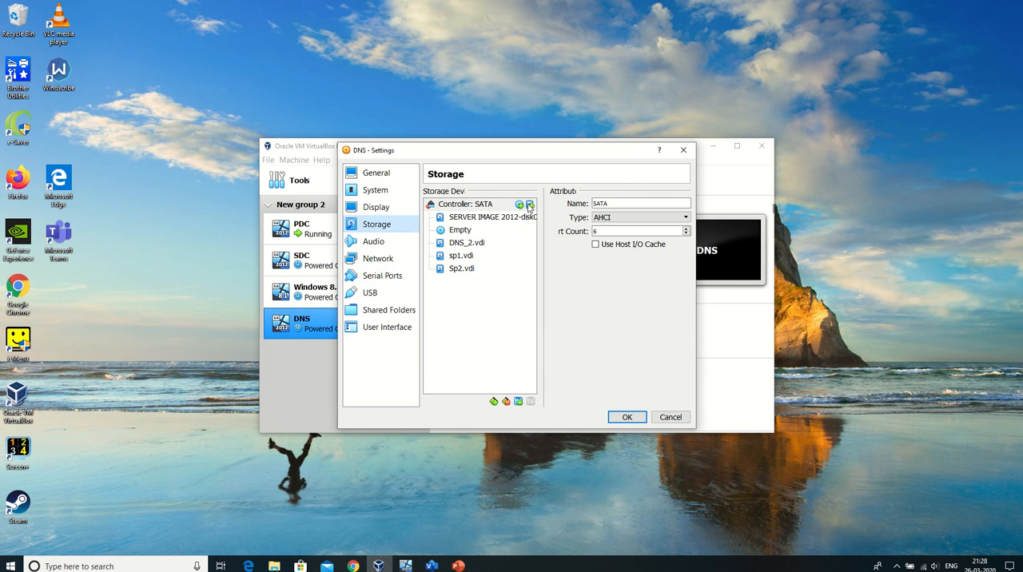
Step: Create a dynamically allocated 50 GB virtual disk from the SATA controller's Add Hard Disk option
left_click(529, 206)
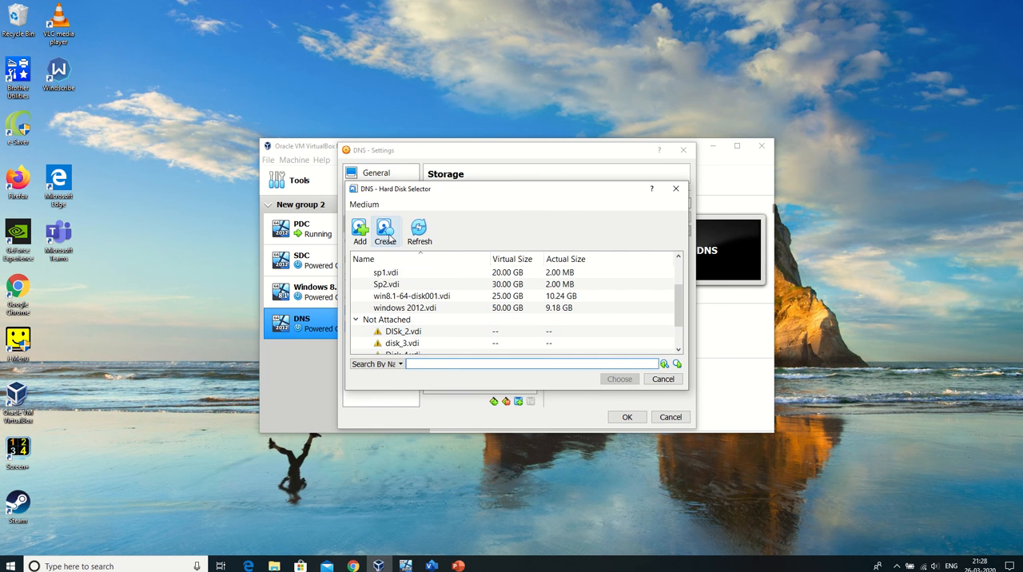
left_click(386, 231)
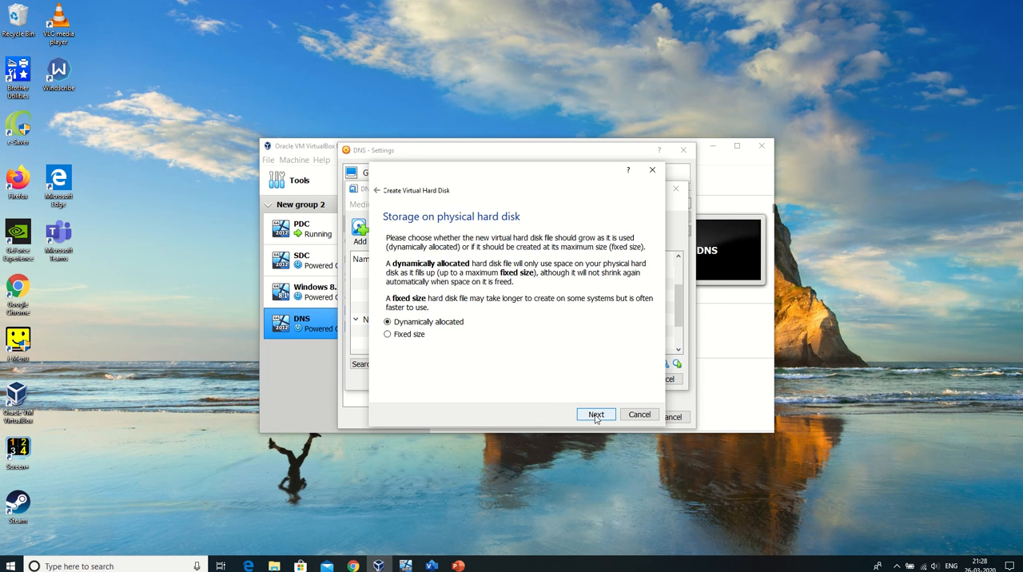
left_click(594, 414)
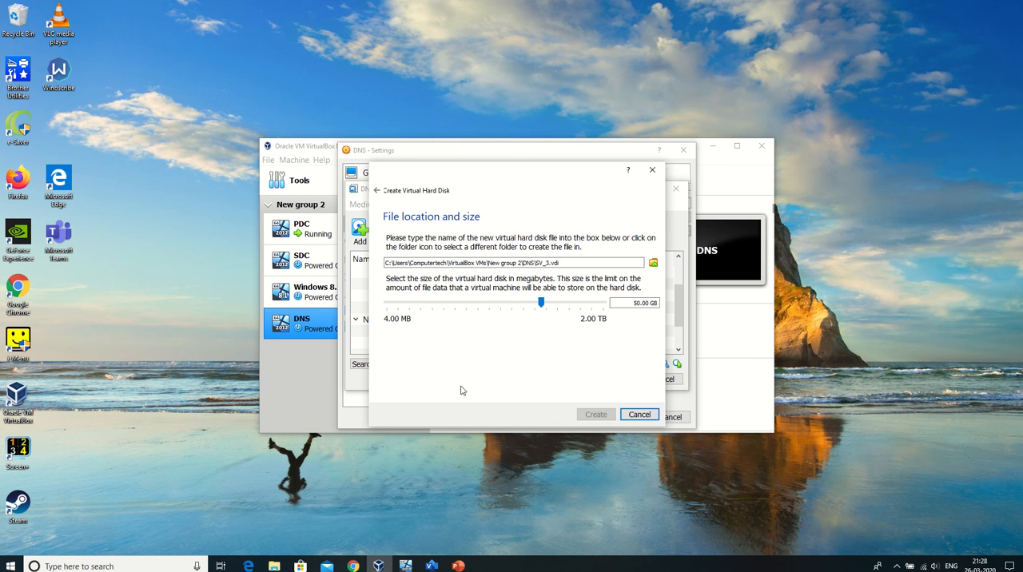
left_click(640, 414)
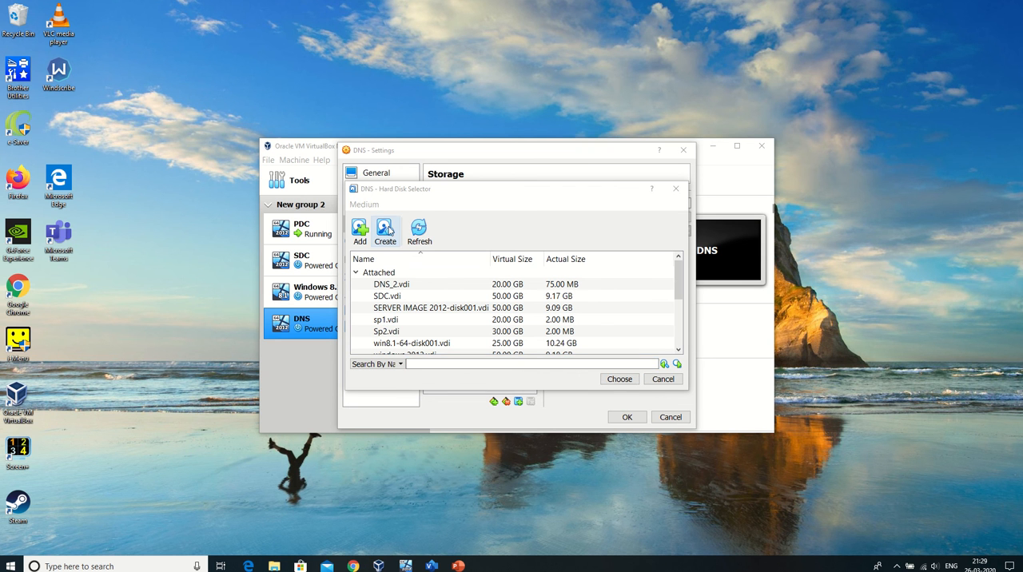
Step: Create a second 50 GB VDI disk with an edited file name
left_click(385, 234)
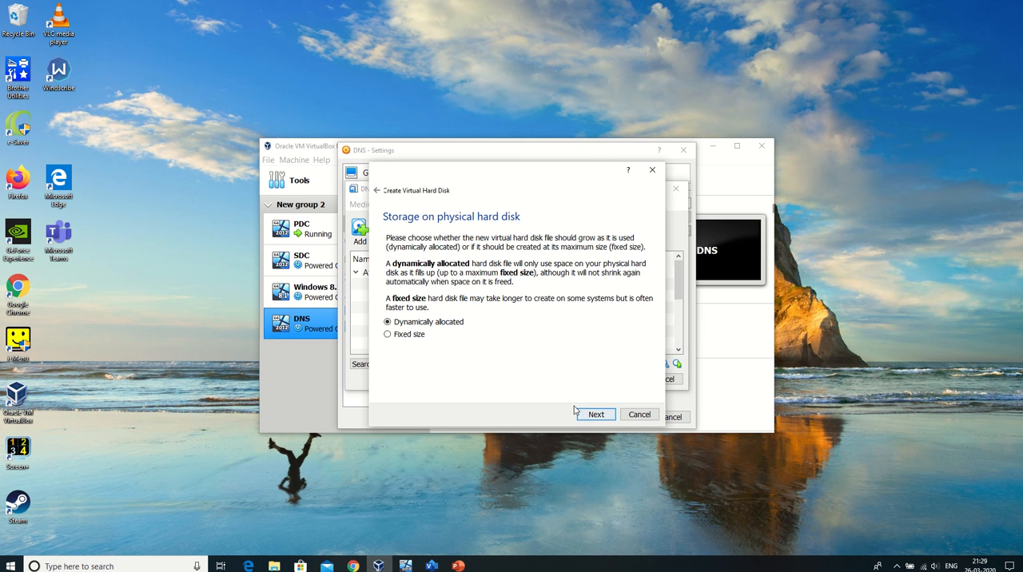
left_click(595, 414)
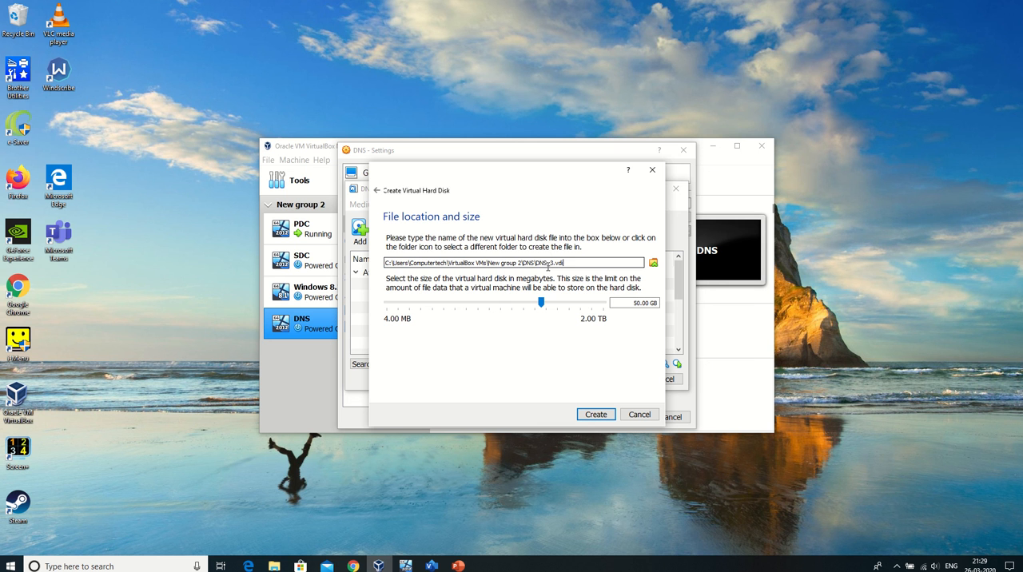
double_click(547, 262)
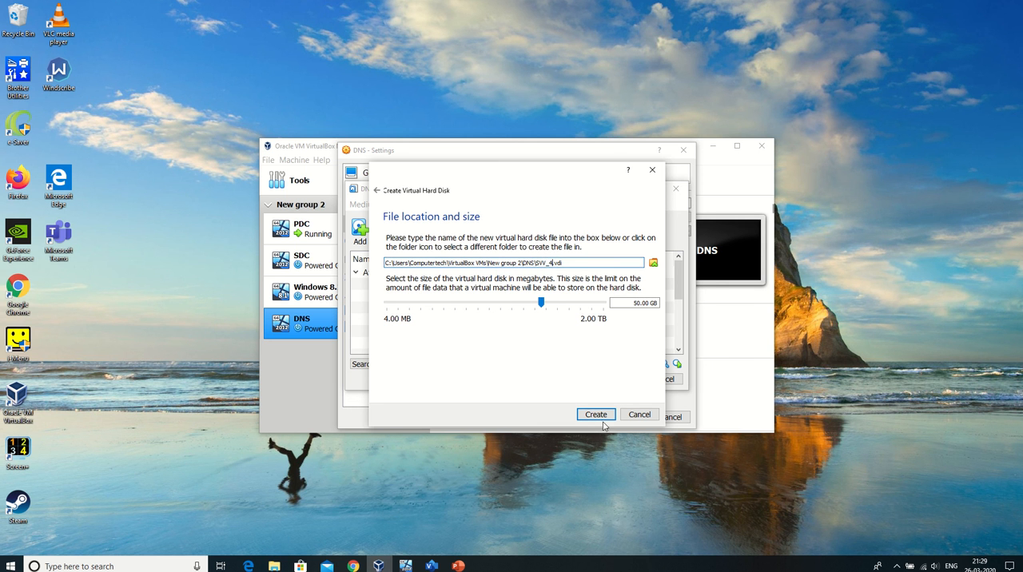
left_click(594, 414)
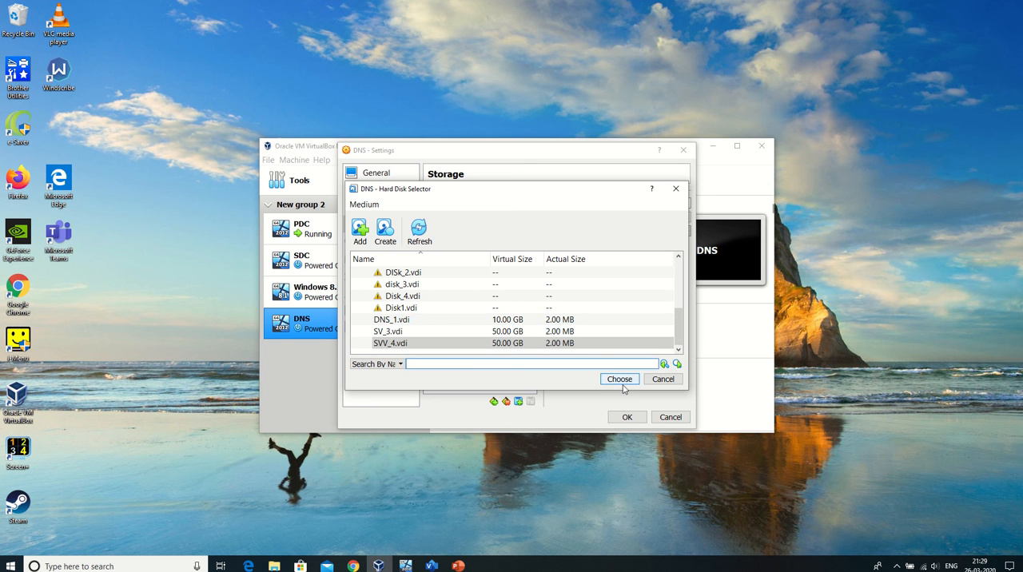
mouse_move(623, 387)
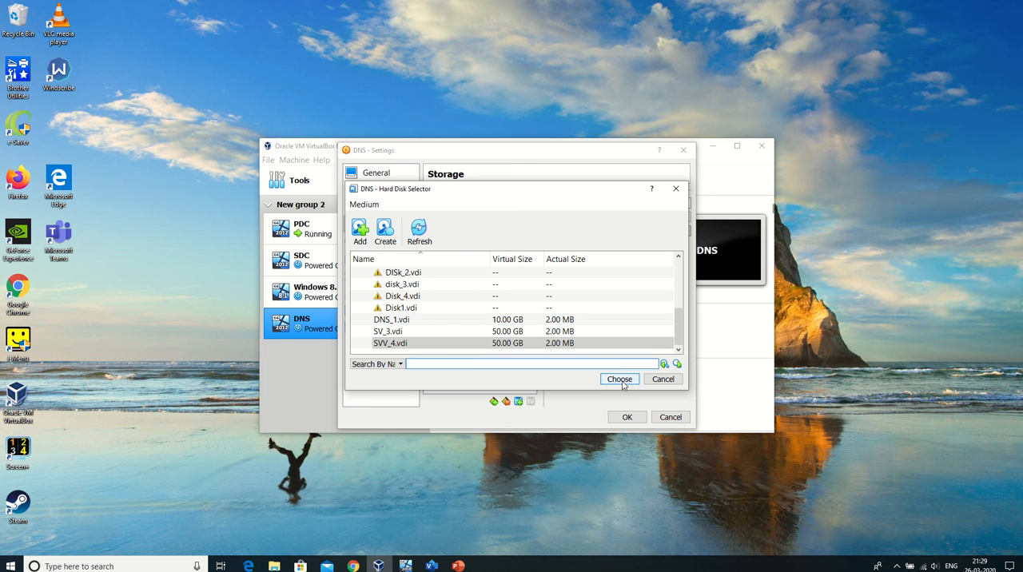
Step: Create another renamed 50 GB VDI disk and attach it to the SATA controller
left_click(384, 232)
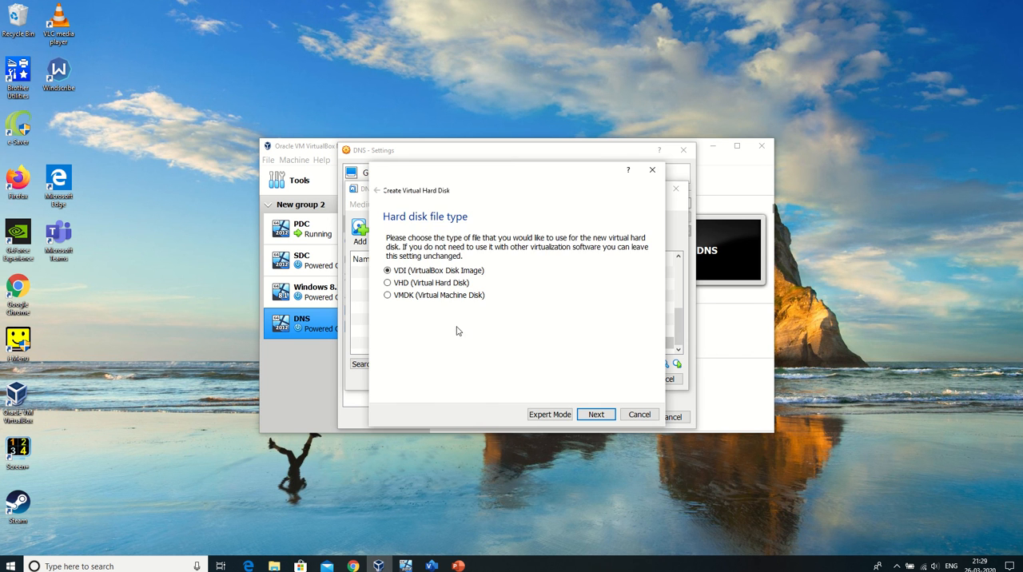
left_click(595, 414)
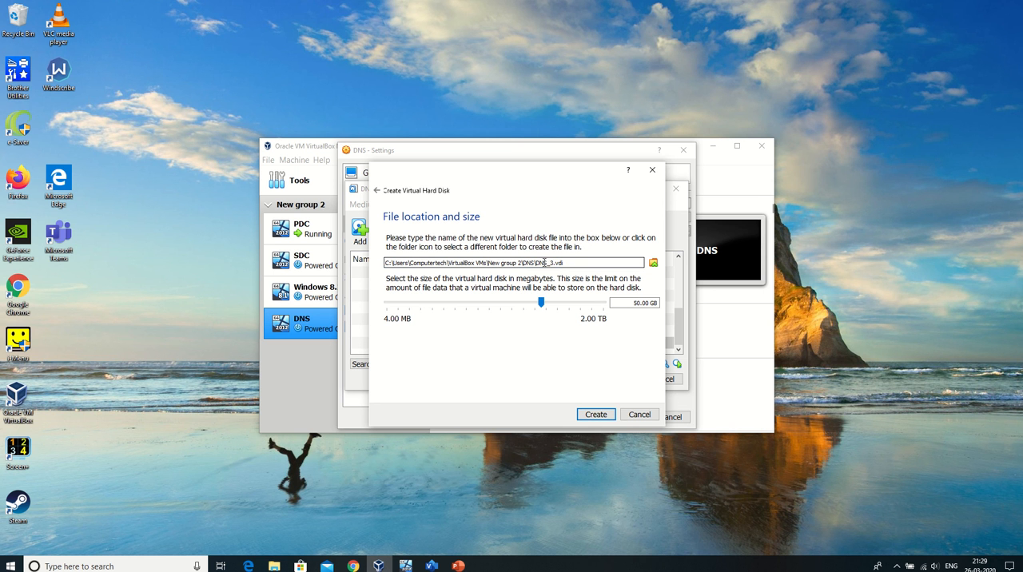
double_click(542, 263)
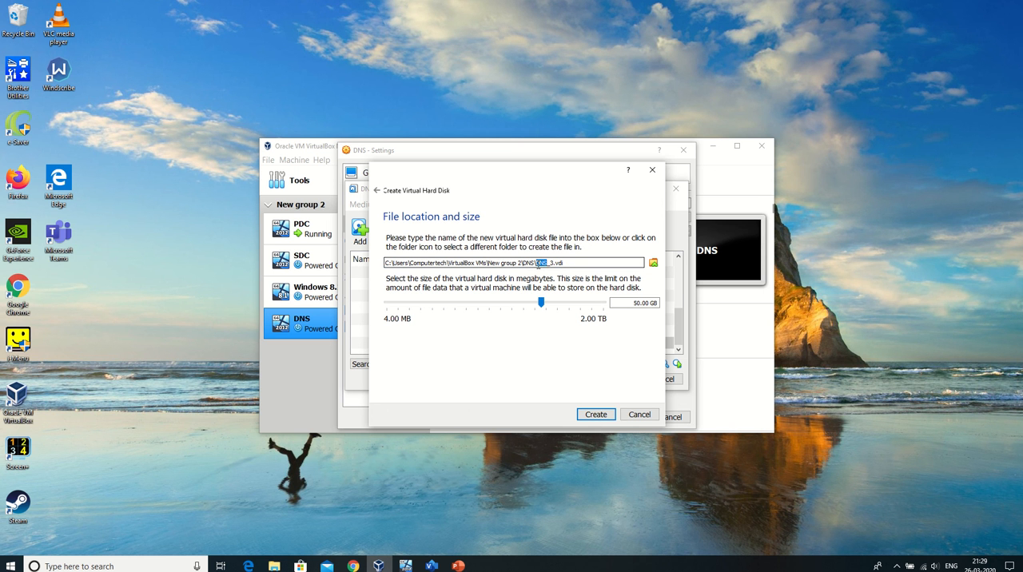
left_click(544, 263)
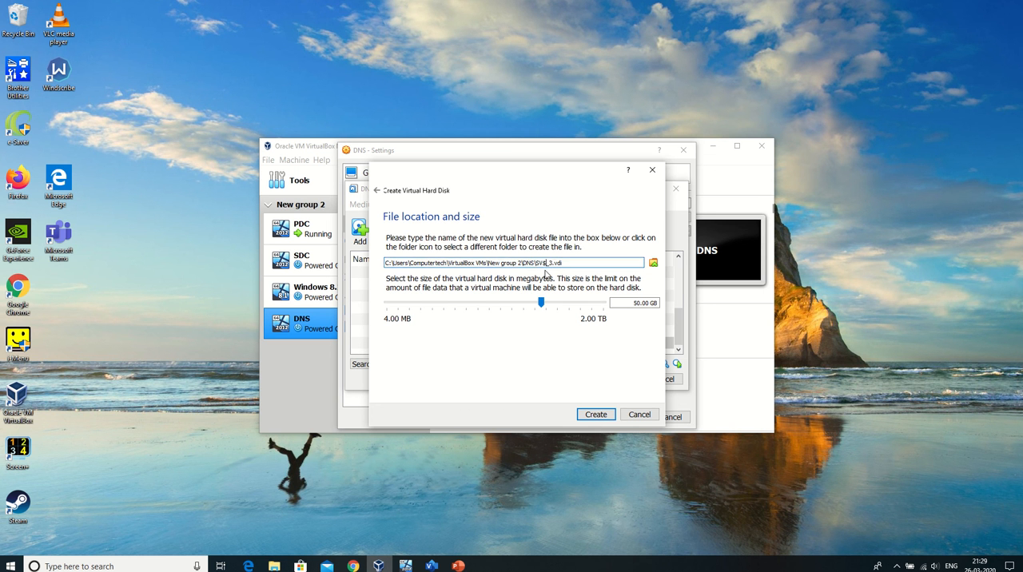
left_click(594, 414)
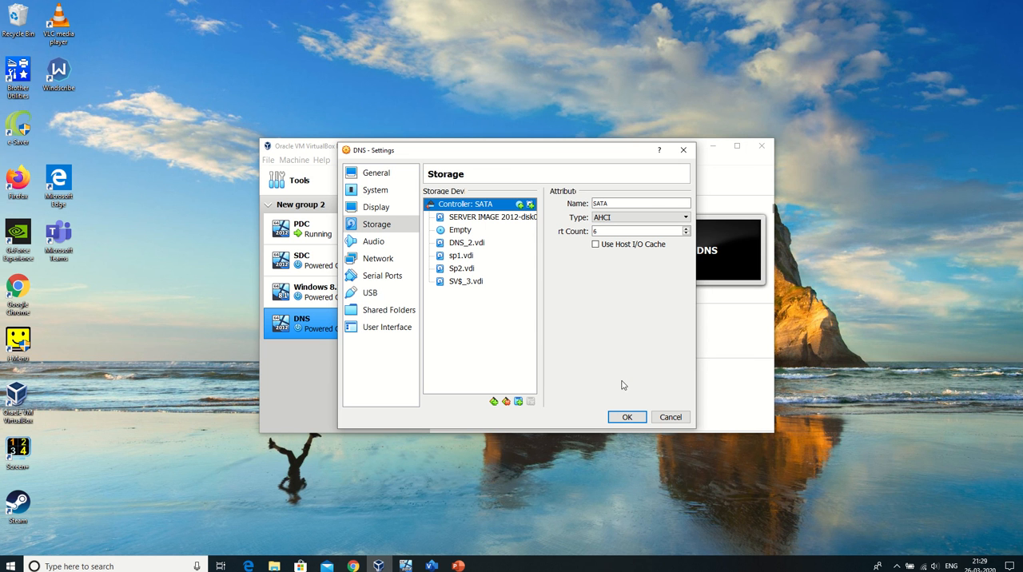
mouse_move(451, 331)
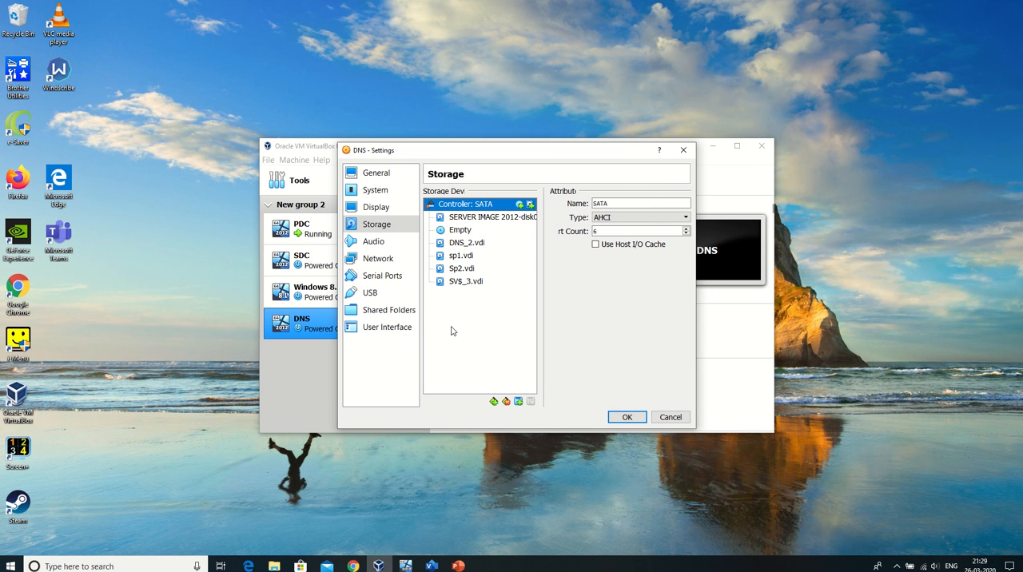
mouse_move(457, 275)
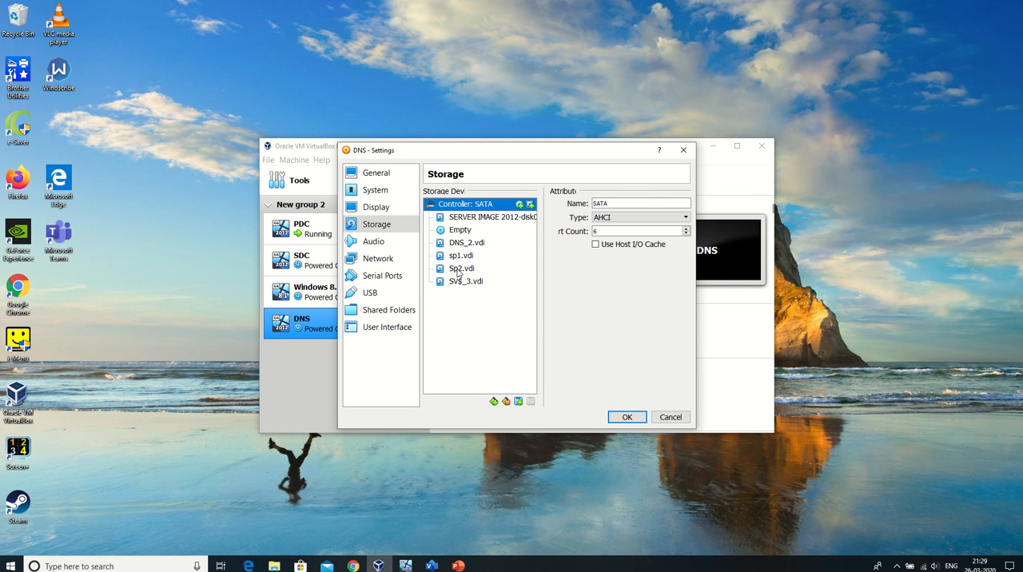
mouse_move(531, 204)
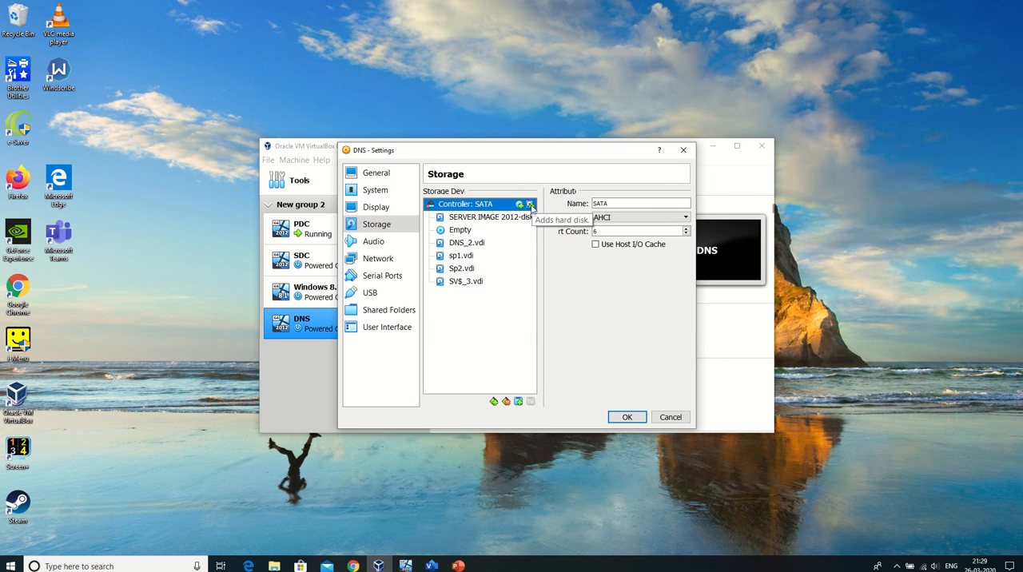
Step: Attach the remaining 50 GB disk to the SATA controller and save the DNS settings
left_click(530, 204)
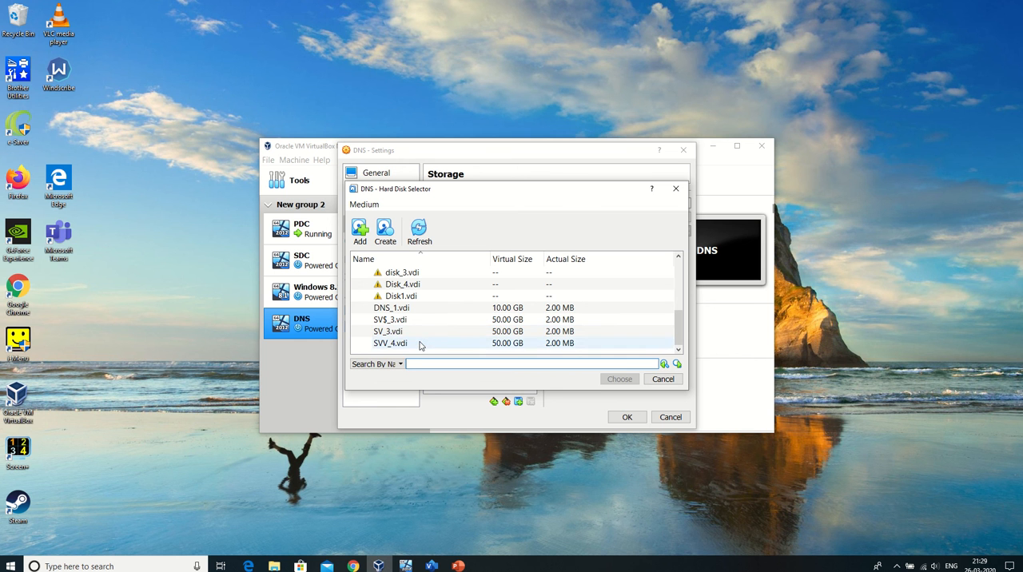
left_click(662, 379)
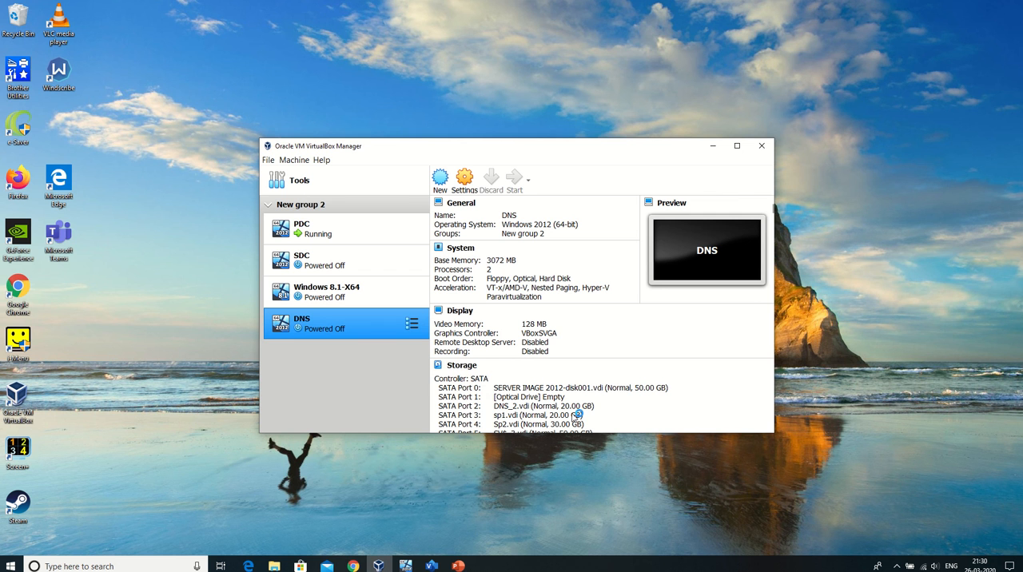
mouse_move(593, 377)
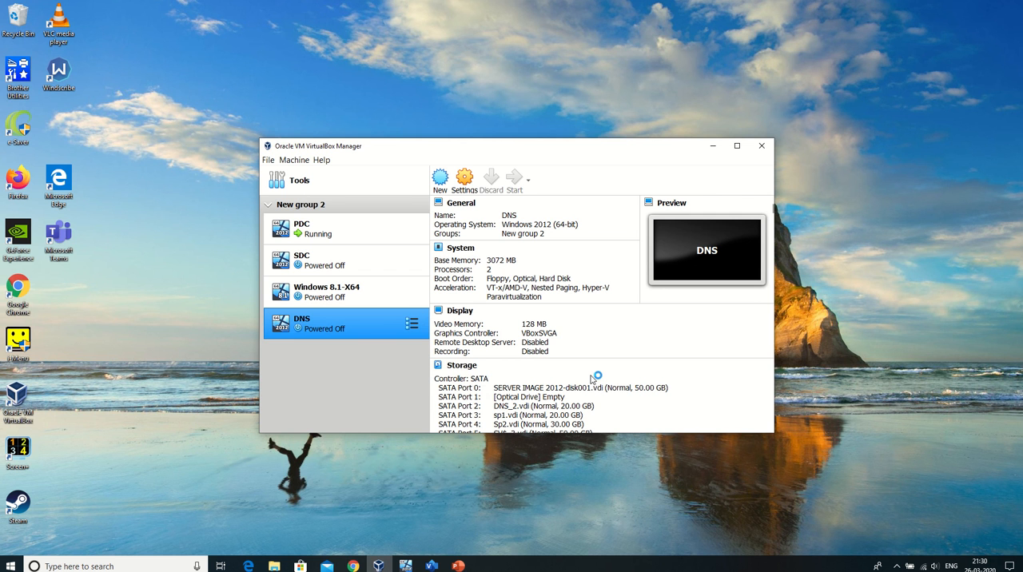
Step: Start the DNS virtual machine and reach the Windows Server 2012 R2 sign-in
left_click(514, 177)
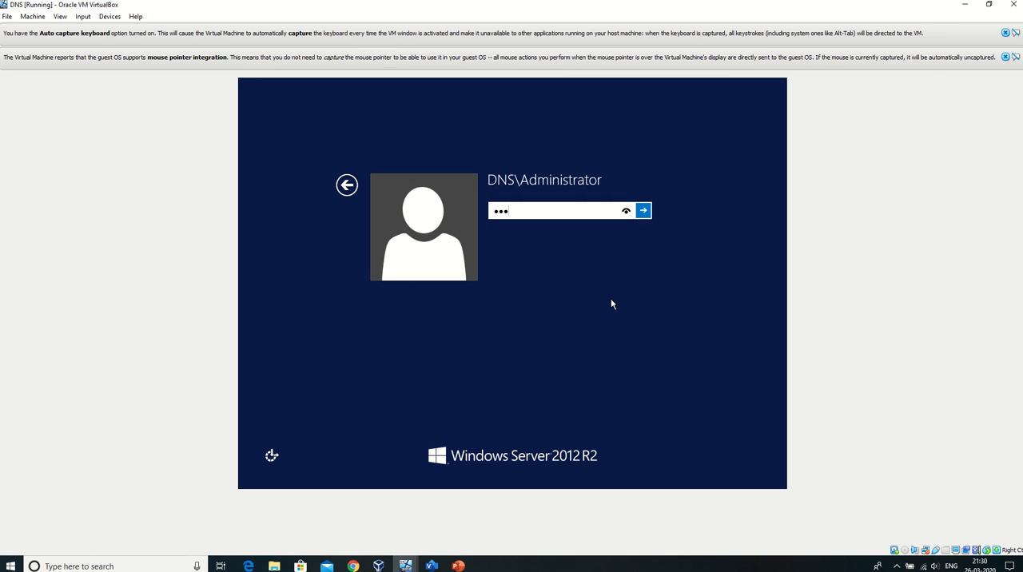
Step: Sign in as Administrator and launch Disk Management from the Start button's quick menu
left_click(643, 211)
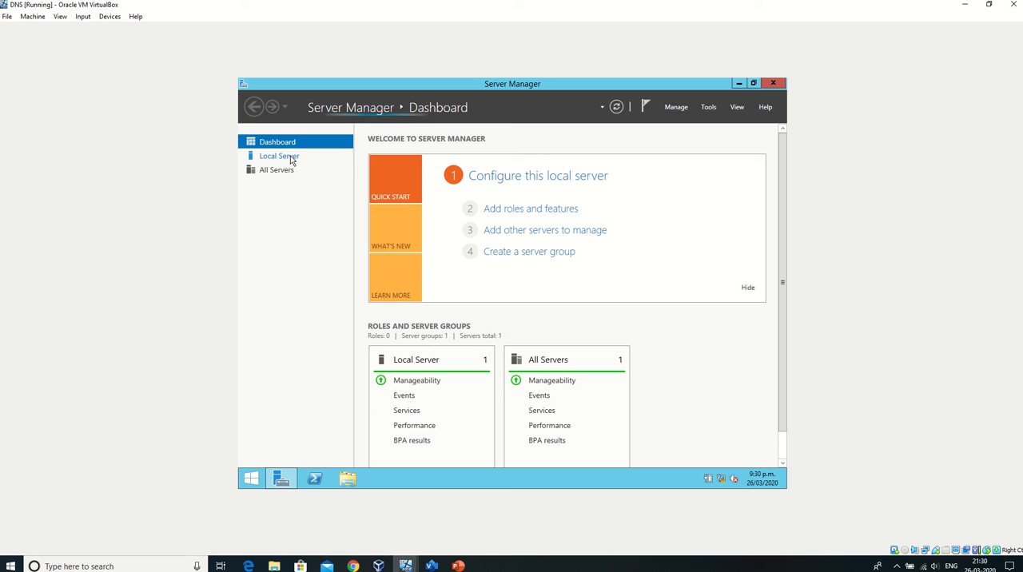
right_click(250, 478)
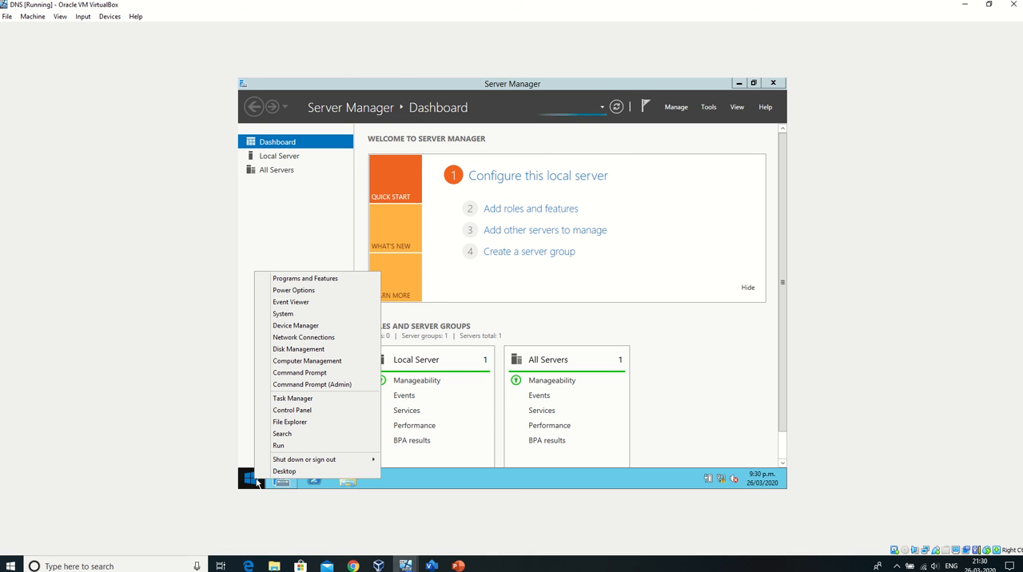
mouse_move(316, 444)
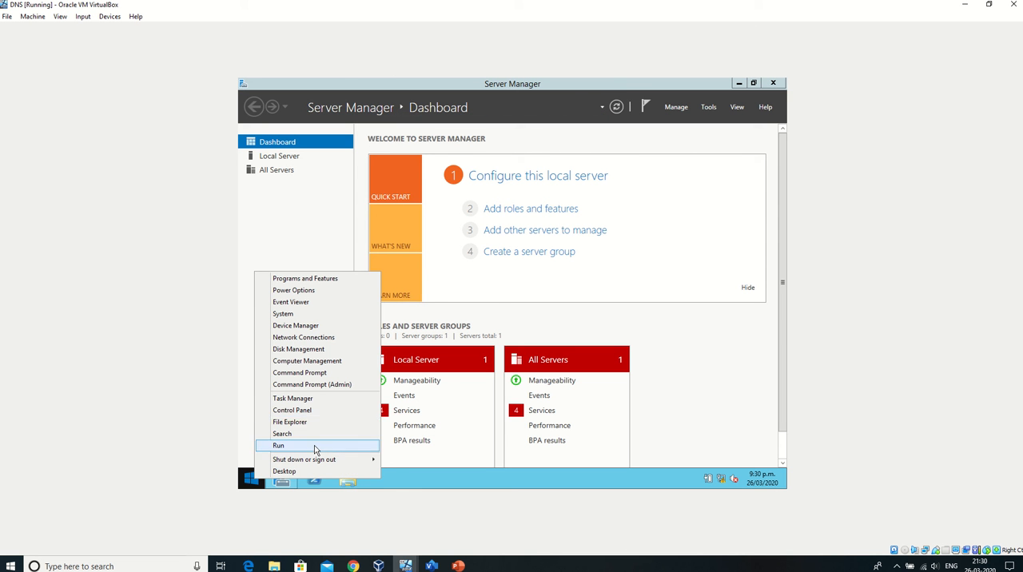
left_click(299, 349)
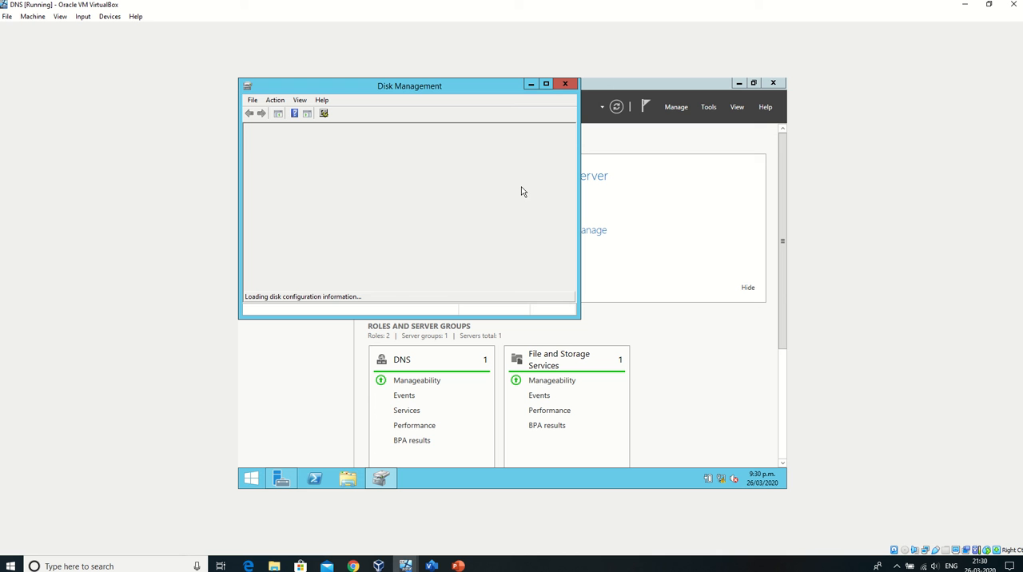
mouse_move(374, 268)
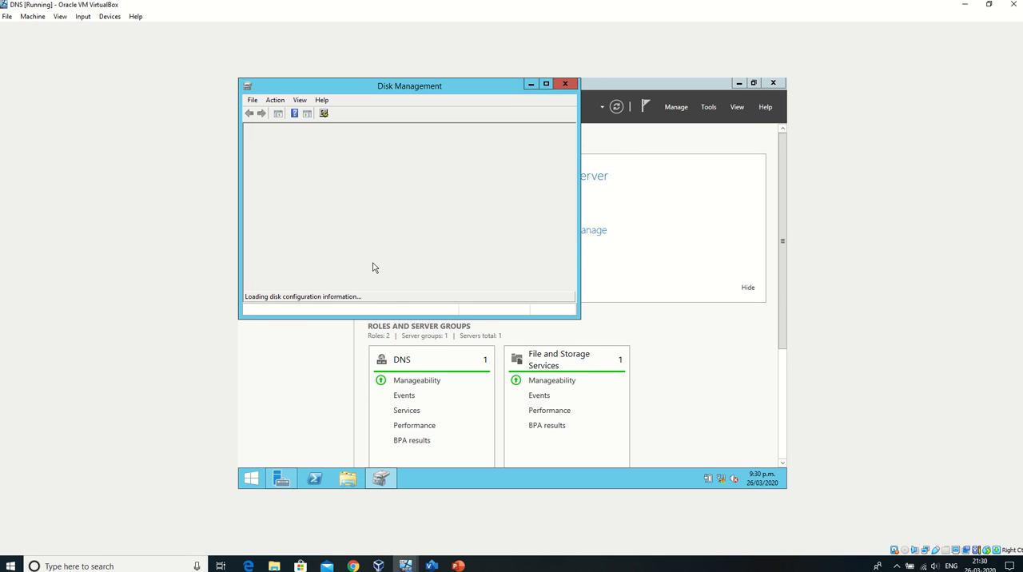
mouse_move(368, 230)
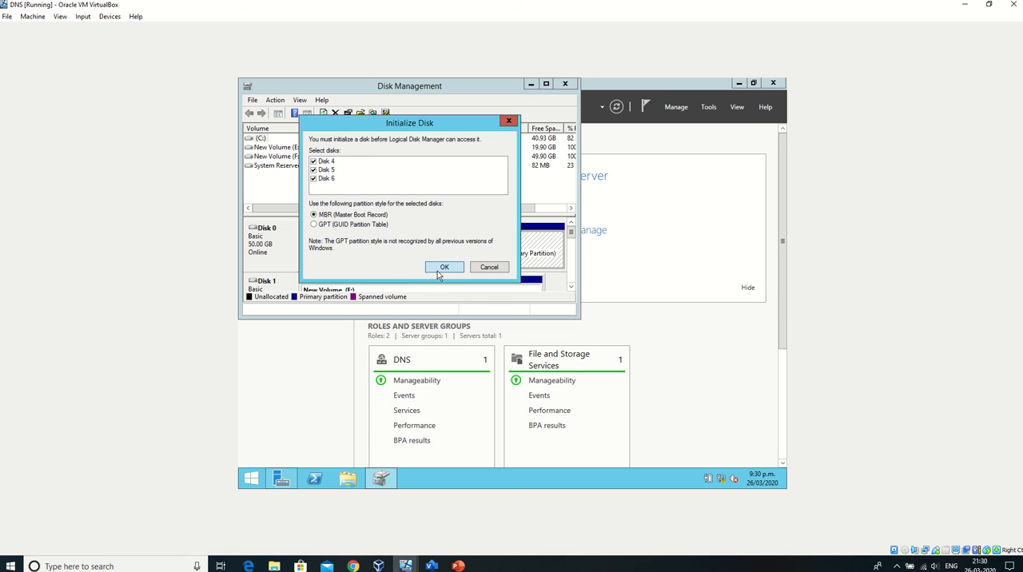
Step: Initialize Disks 4, 5 and 6 with the MBR partition style
left_click(444, 267)
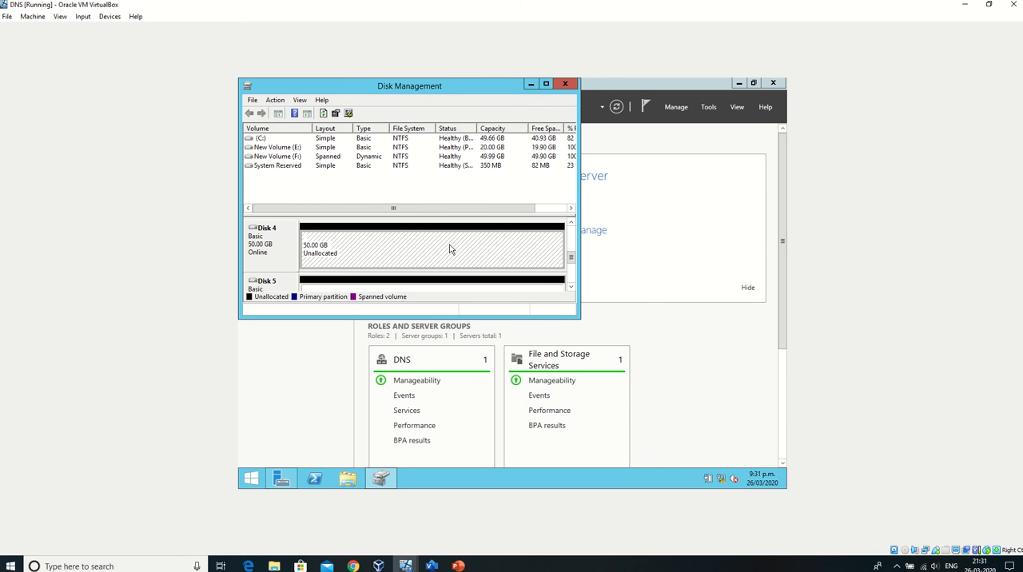
Step: Start a New Striped Volume on Disk 4's unallocated space and add Disk 5 to it
right_click(432, 243)
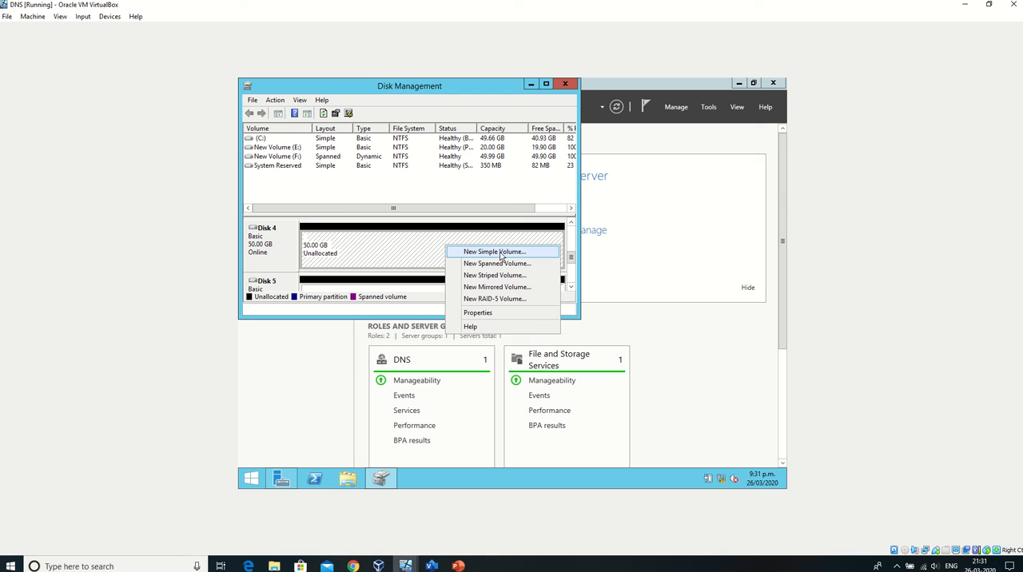
mouse_move(496, 275)
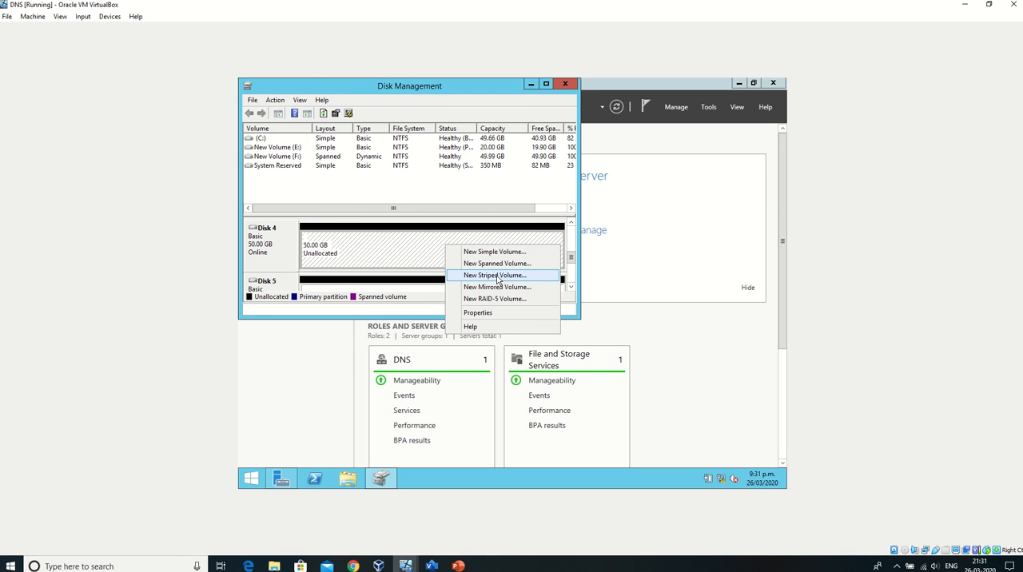
left_click(494, 275)
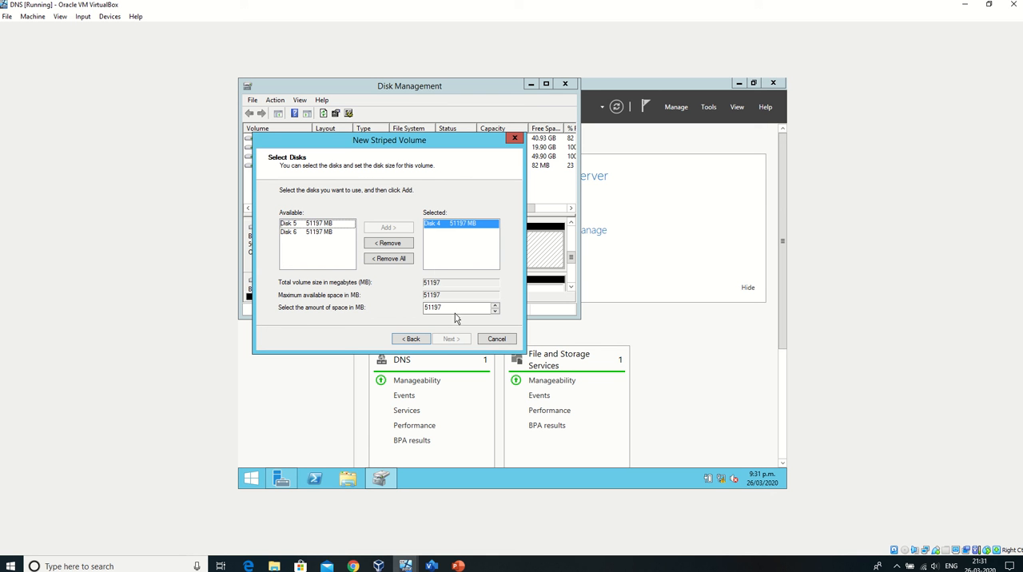
left_click(312, 223)
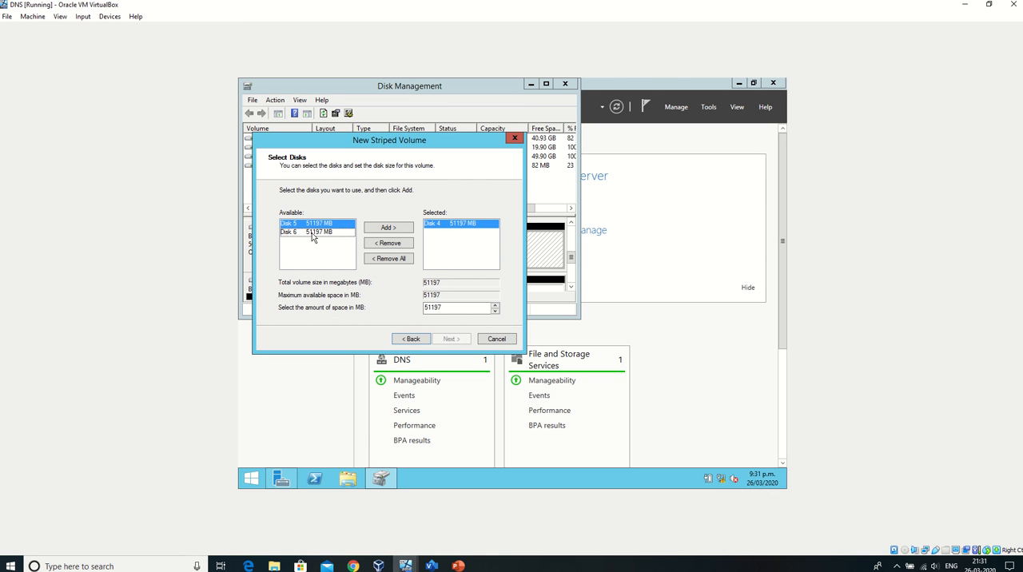
left_click(388, 227)
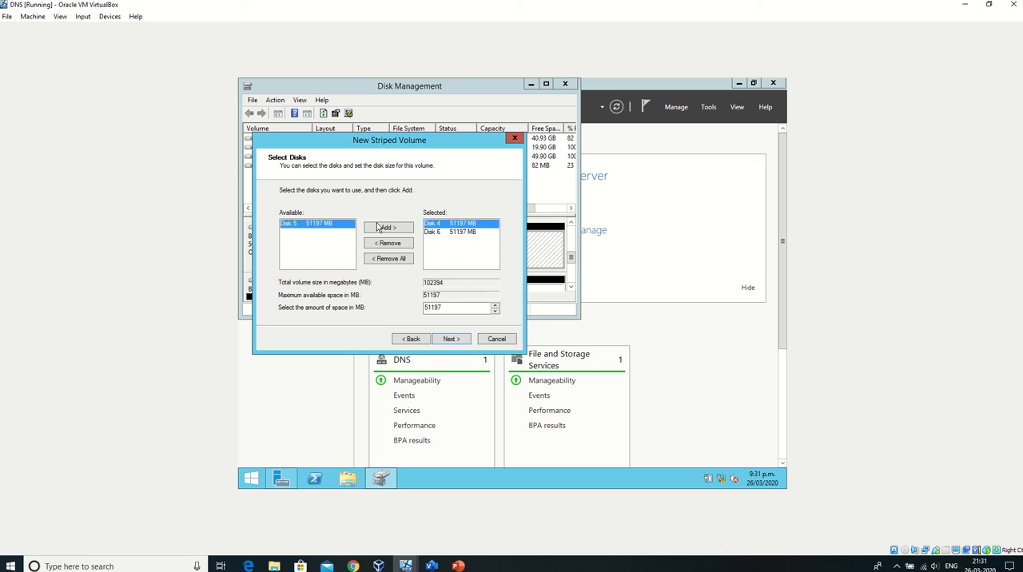
Step: Keep the default drive letter and NTFS format, finishing to the dynamic-disk conversion prompt
left_click(451, 339)
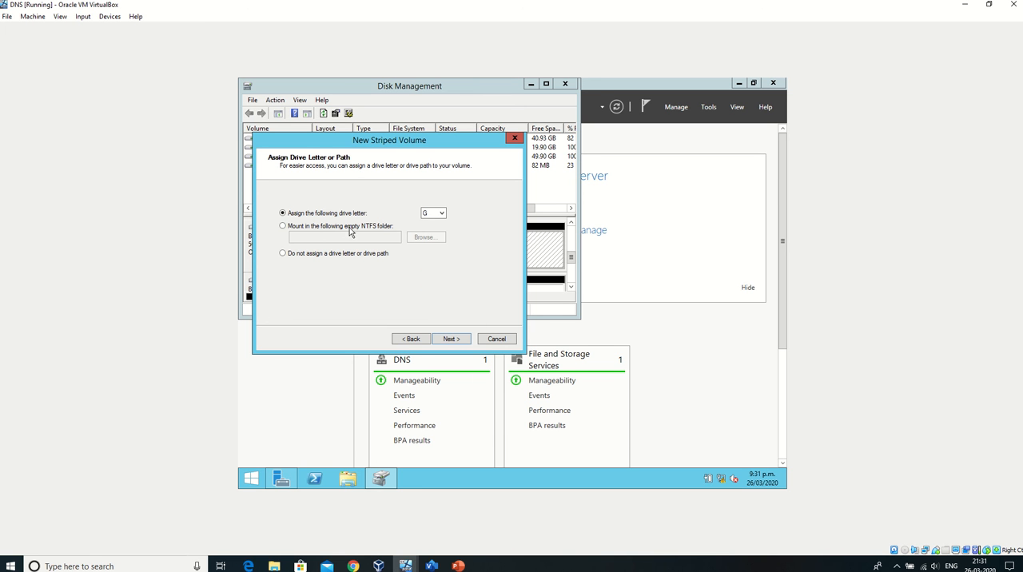
mouse_move(460, 220)
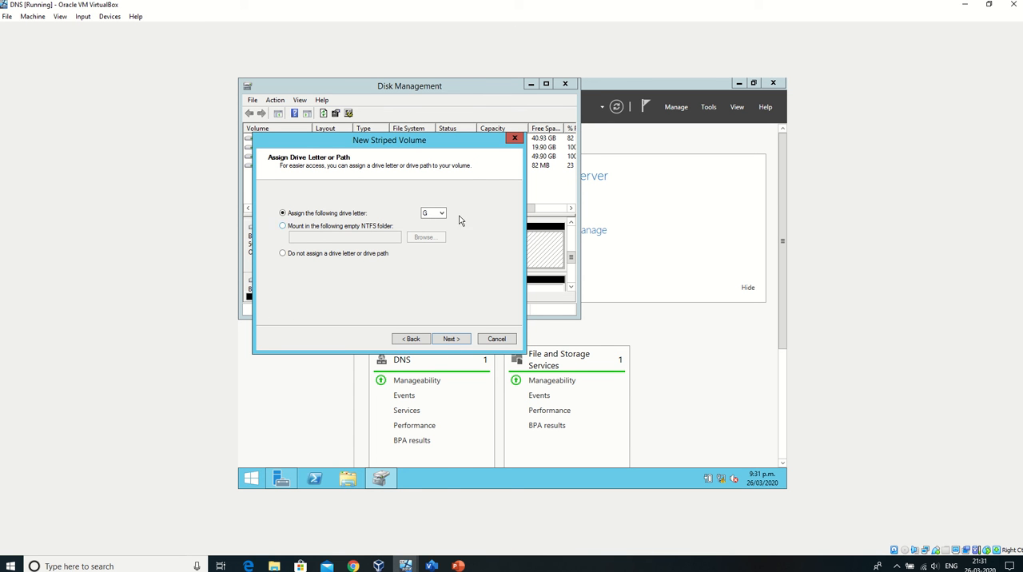
left_click(451, 339)
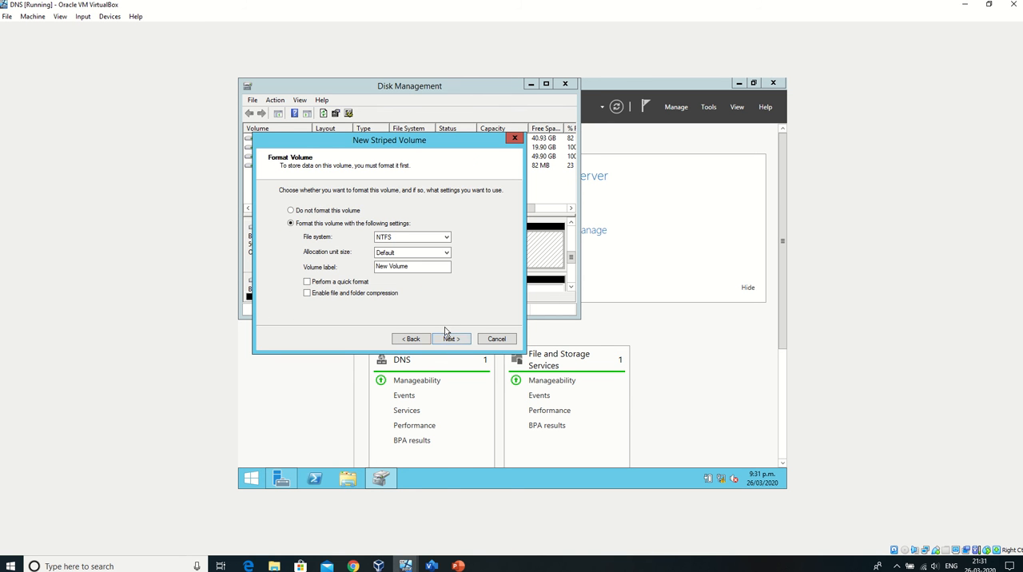
left_click(451, 338)
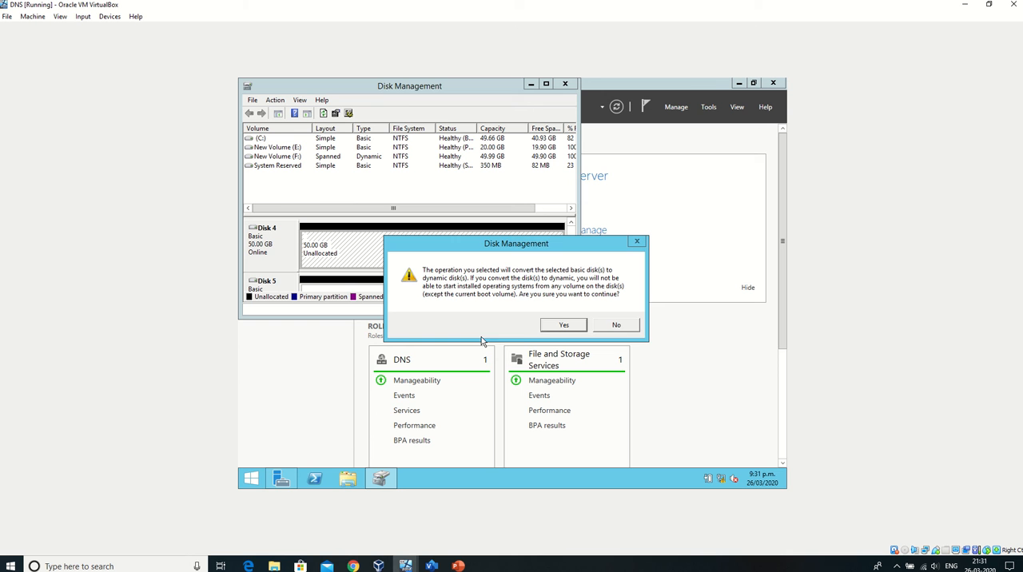